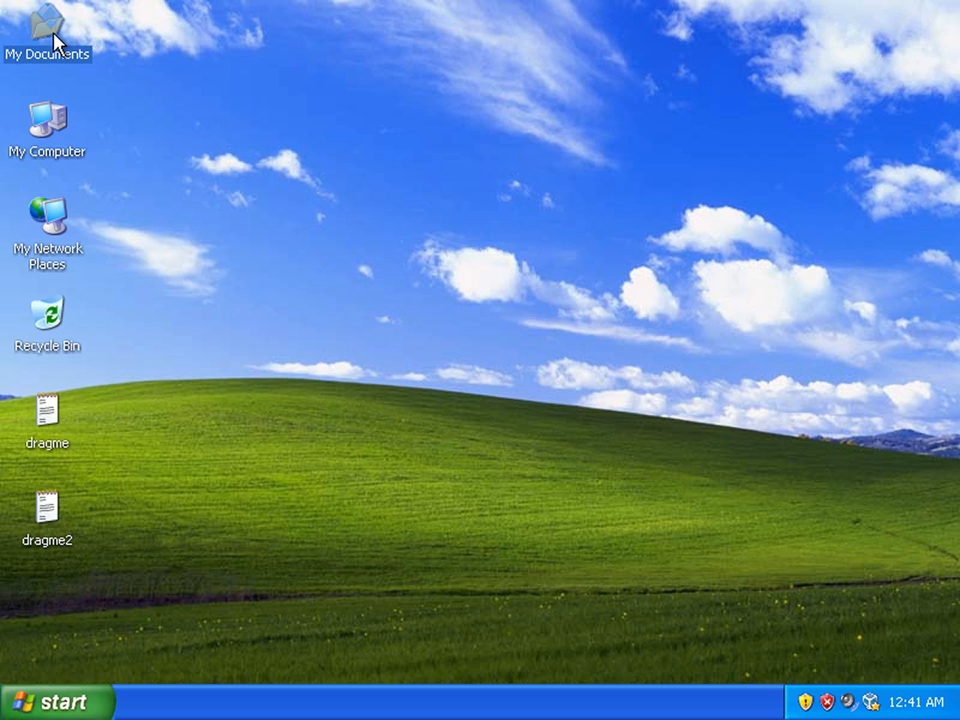
Step: Open My Documents from the desktop and enlarge its window from the bottom-right corner
{"action": "double_click", "coordinate": [48, 24]}
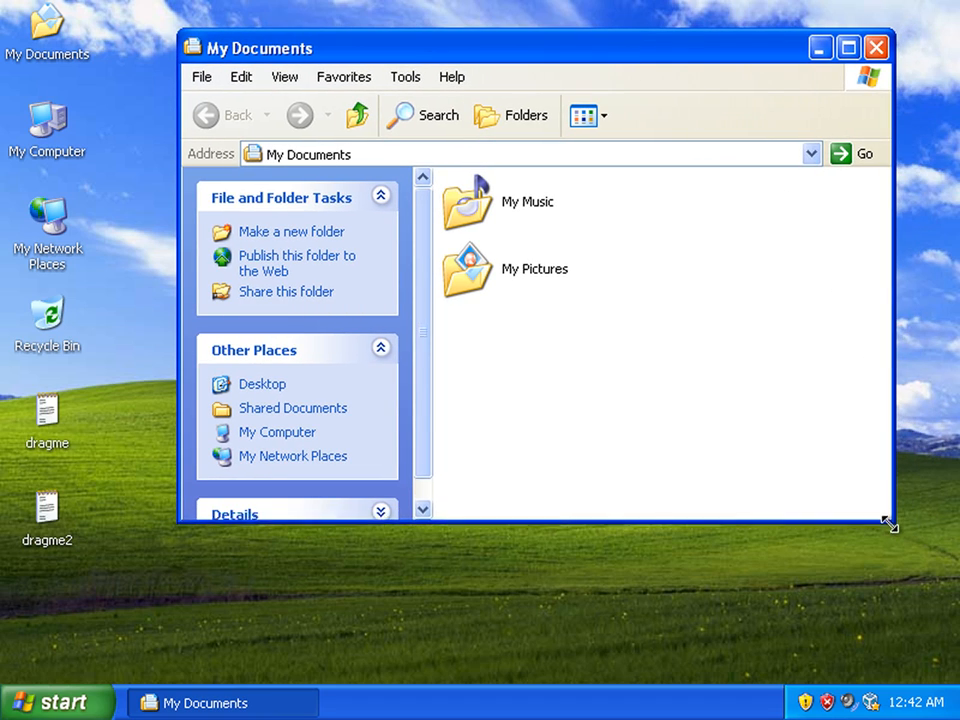
{"action": "left_click_drag", "start_coordinate": [888, 524], "coordinate": [890, 576]}
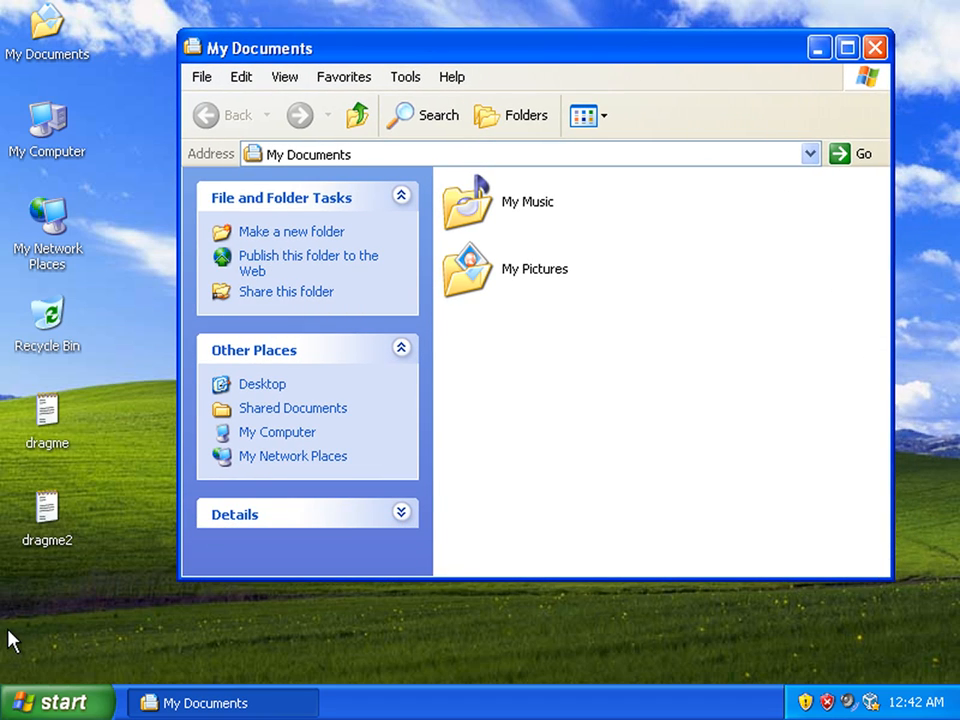
{"action": "mouse_move", "coordinate": [48, 516]}
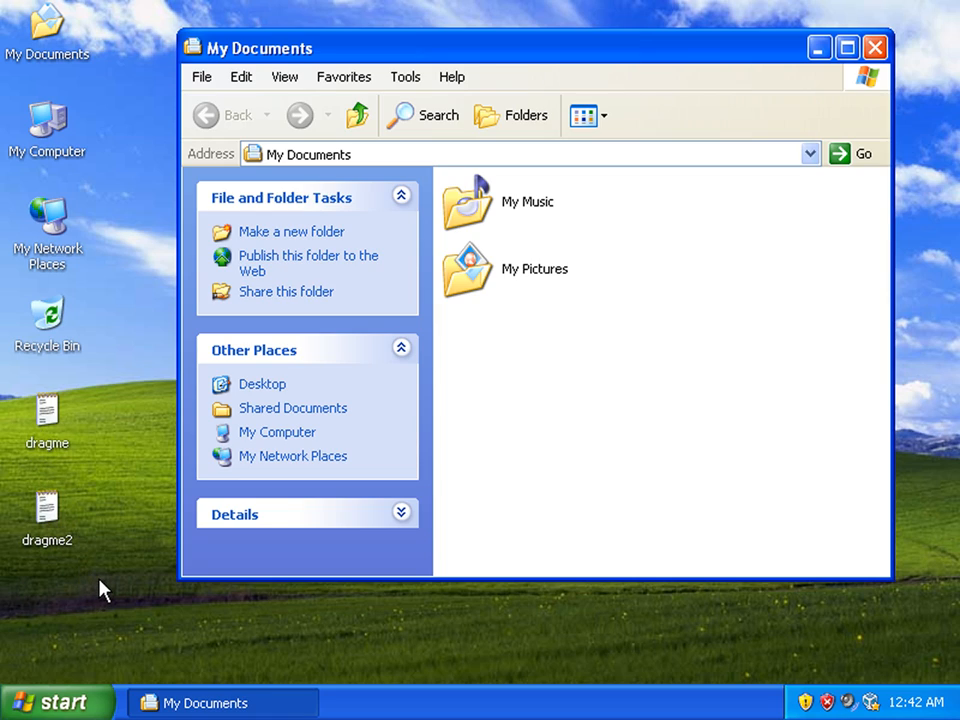
{"action": "mouse_move", "coordinate": [650, 438]}
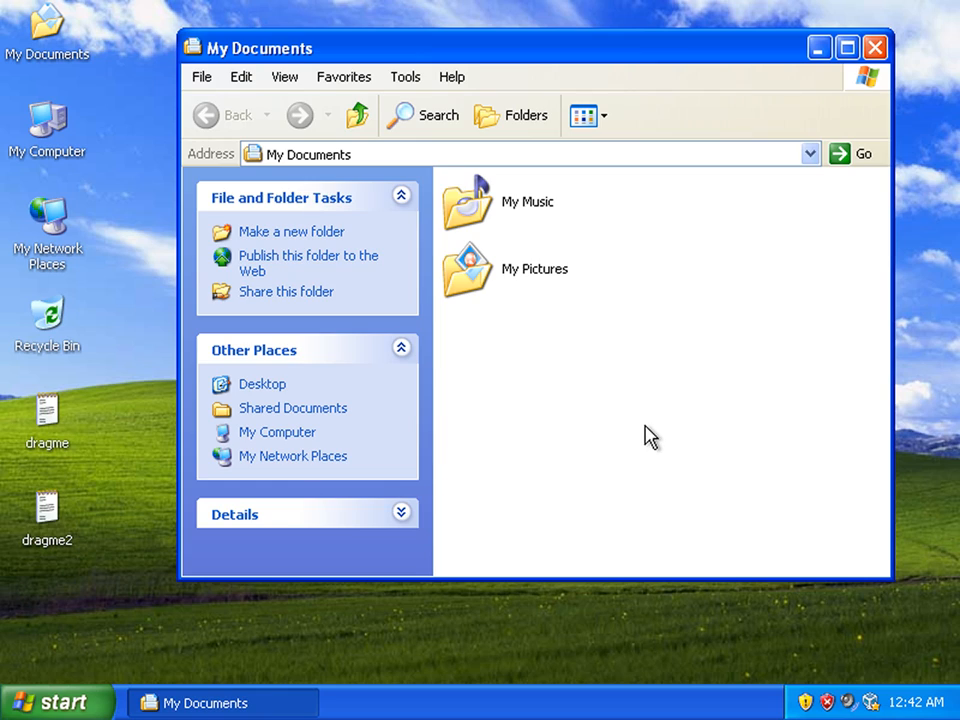
{"action": "mouse_move", "coordinate": [624, 434]}
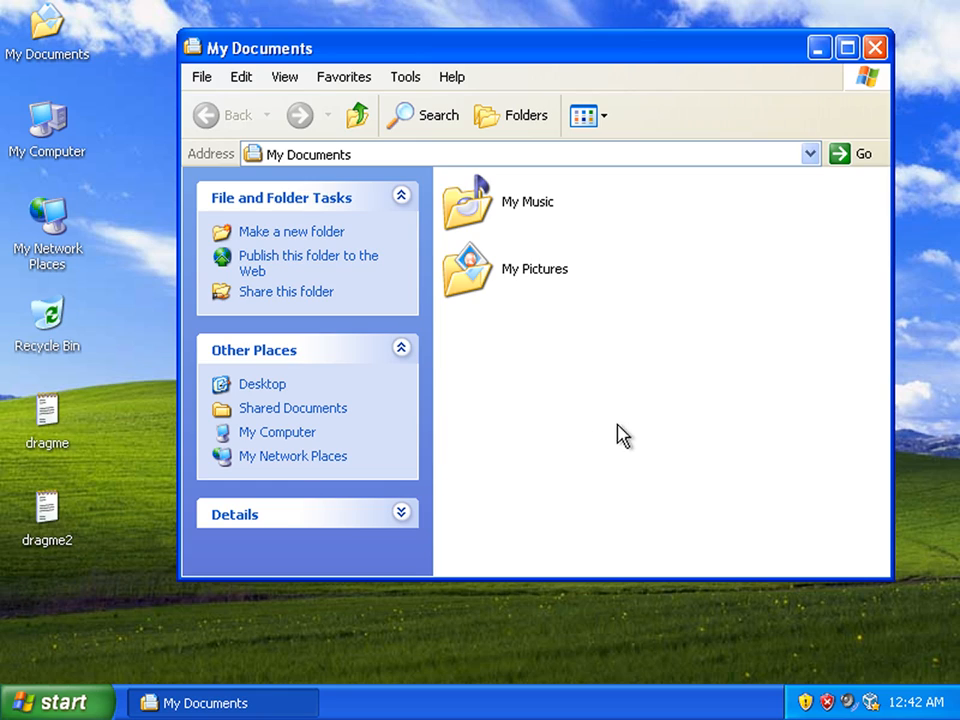
{"action": "mouse_move", "coordinate": [100, 584]}
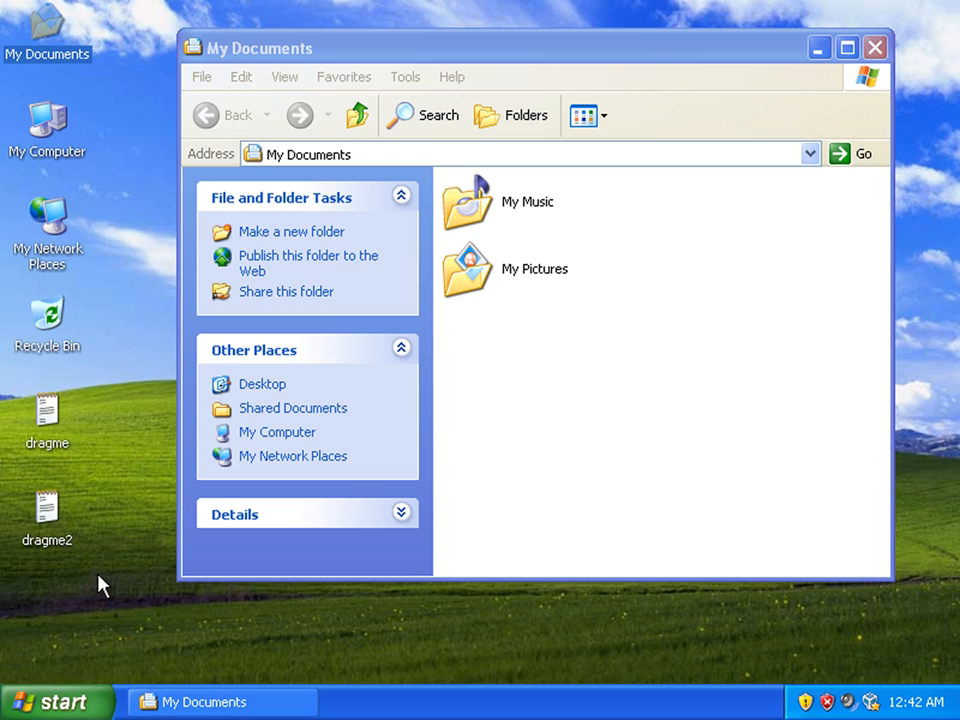
Step: Select dragme and dragme2 on the desktop and drop them into the My Documents file area
{"action": "left_click", "coordinate": [48, 510]}
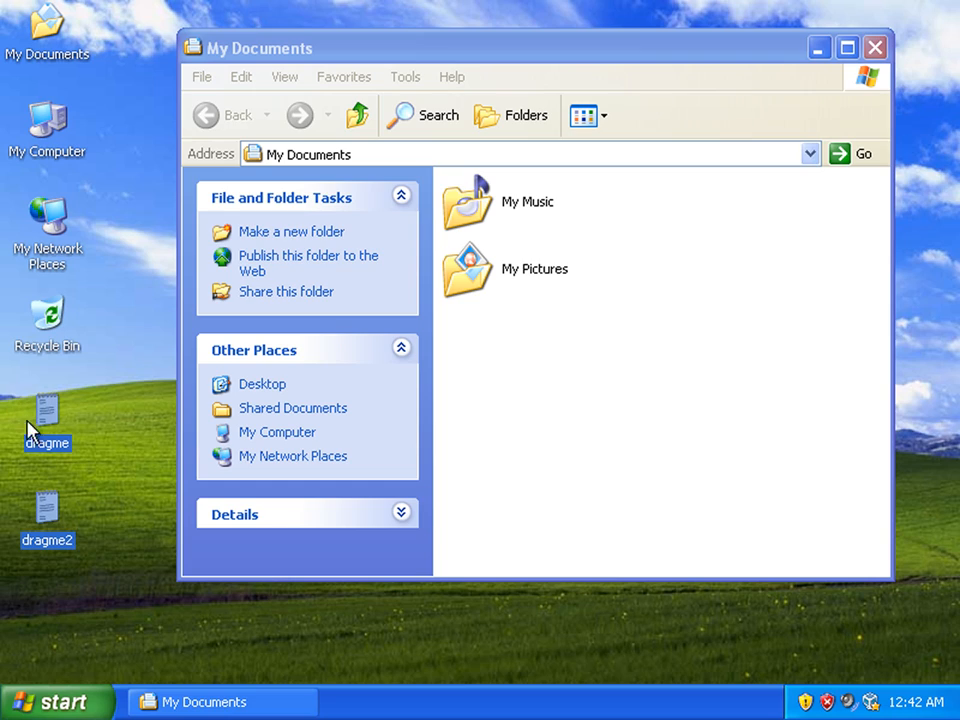
{"action": "mouse_move", "coordinate": [48, 410]}
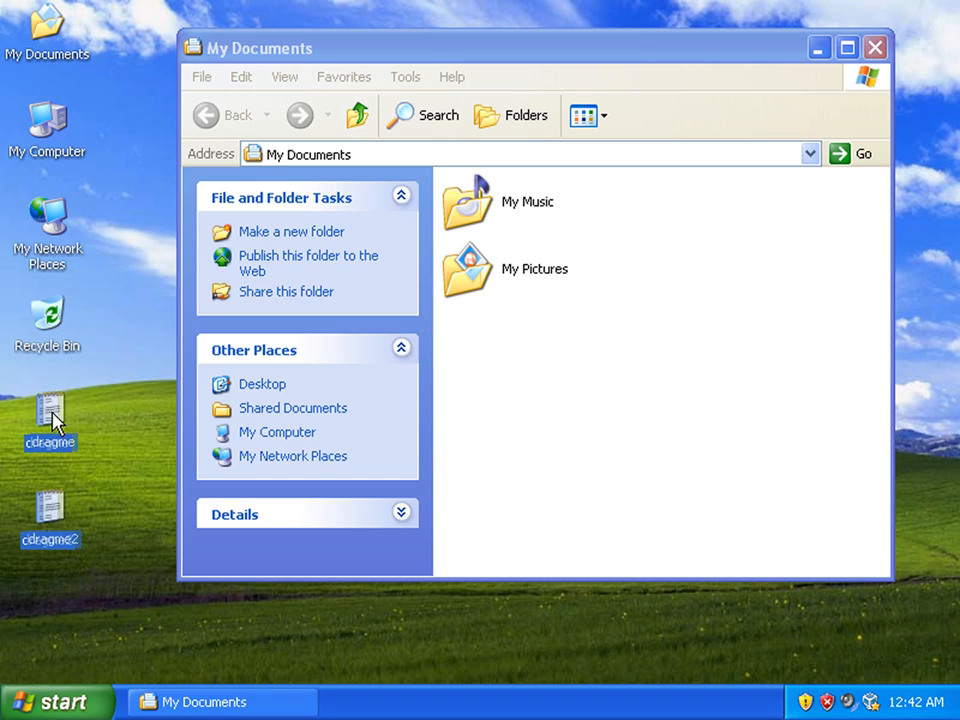
{"action": "left_click_drag", "start_coordinate": [50, 420], "coordinate": [590, 364]}
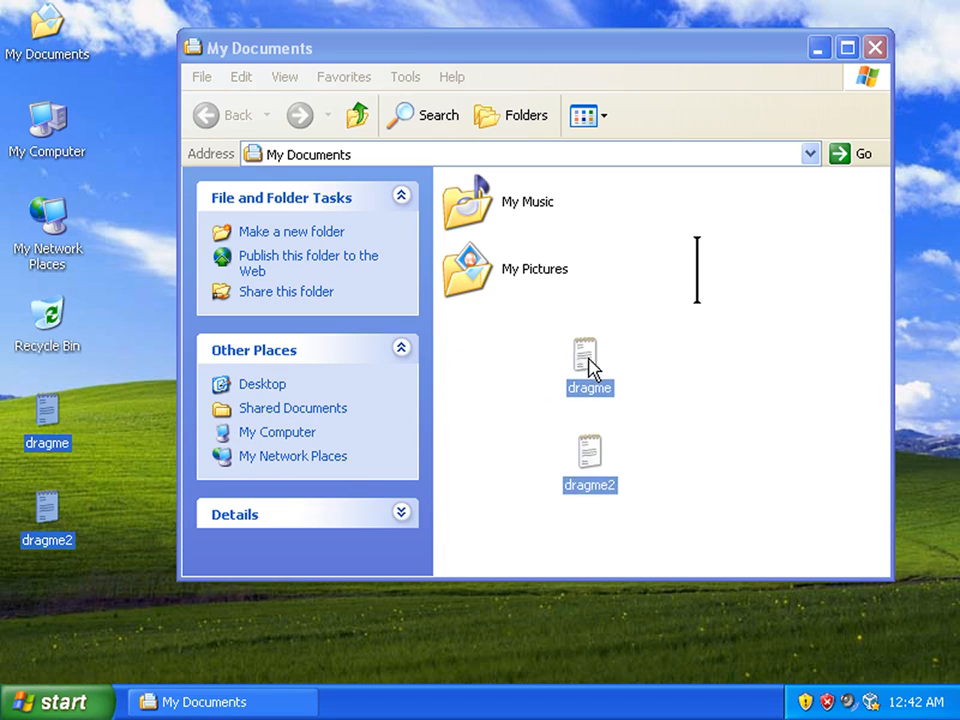
{"action": "left_click_drag", "start_coordinate": [590, 364], "coordinate": [708, 300]}
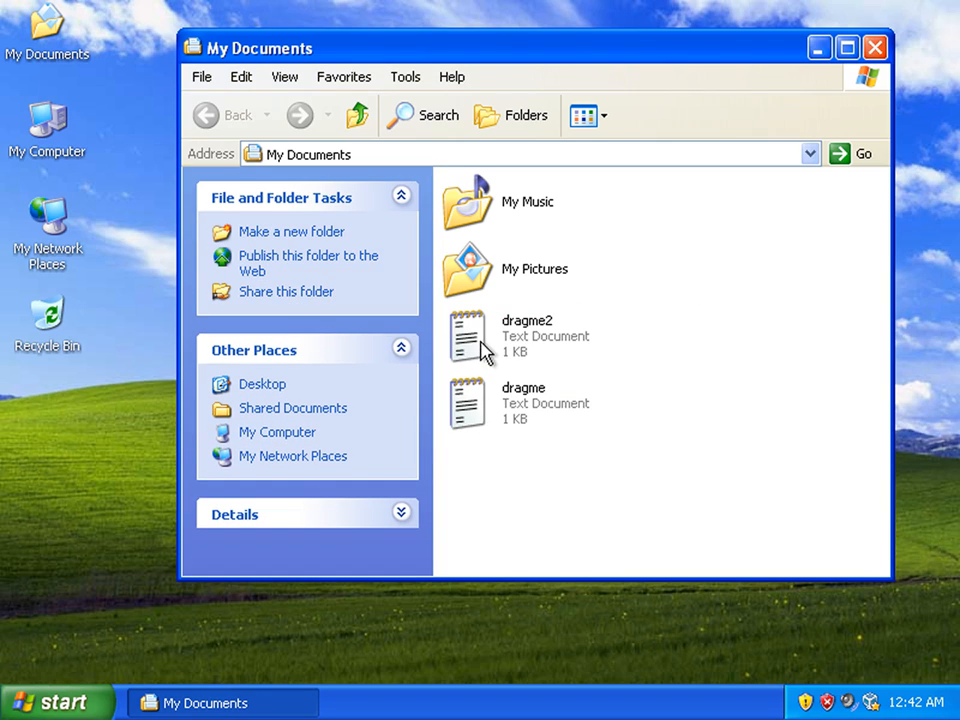
{"action": "mouse_move", "coordinate": [140, 398]}
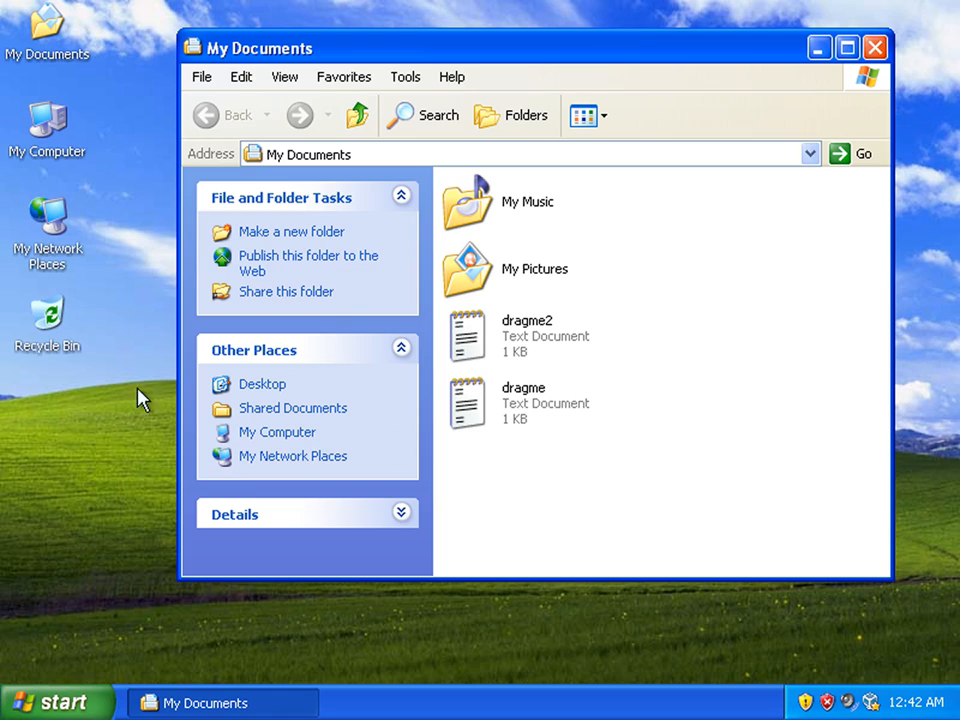
{"action": "mouse_move", "coordinate": [588, 464]}
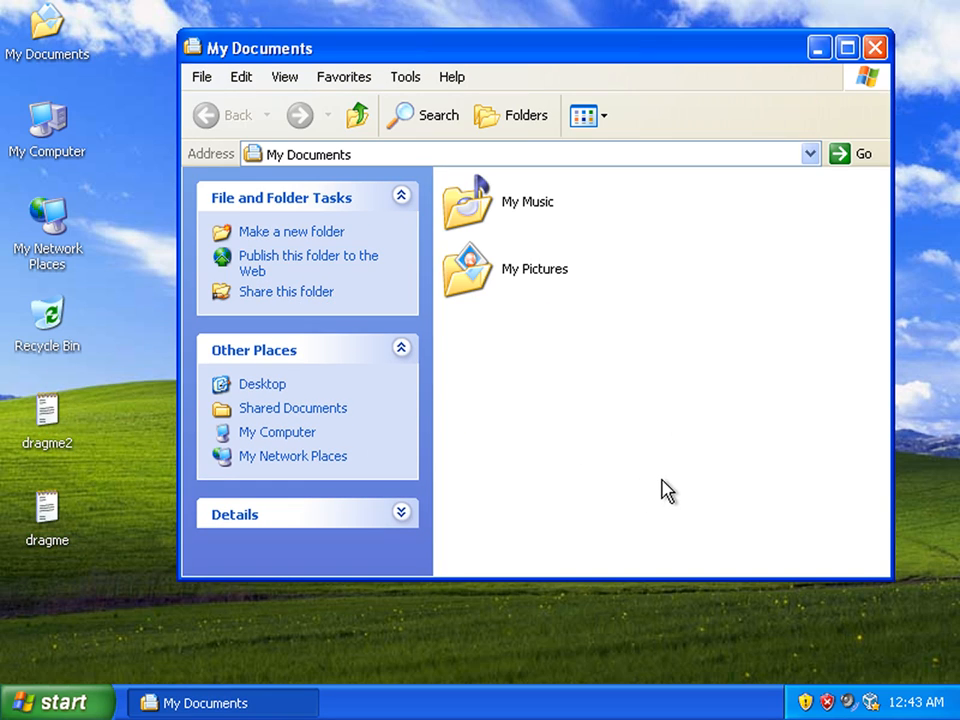
Step: Drag dragme and dragme2 back onto the desktop and close the My Documents window
{"action": "left_click_drag", "start_coordinate": [492, 348], "coordinate": [668, 478]}
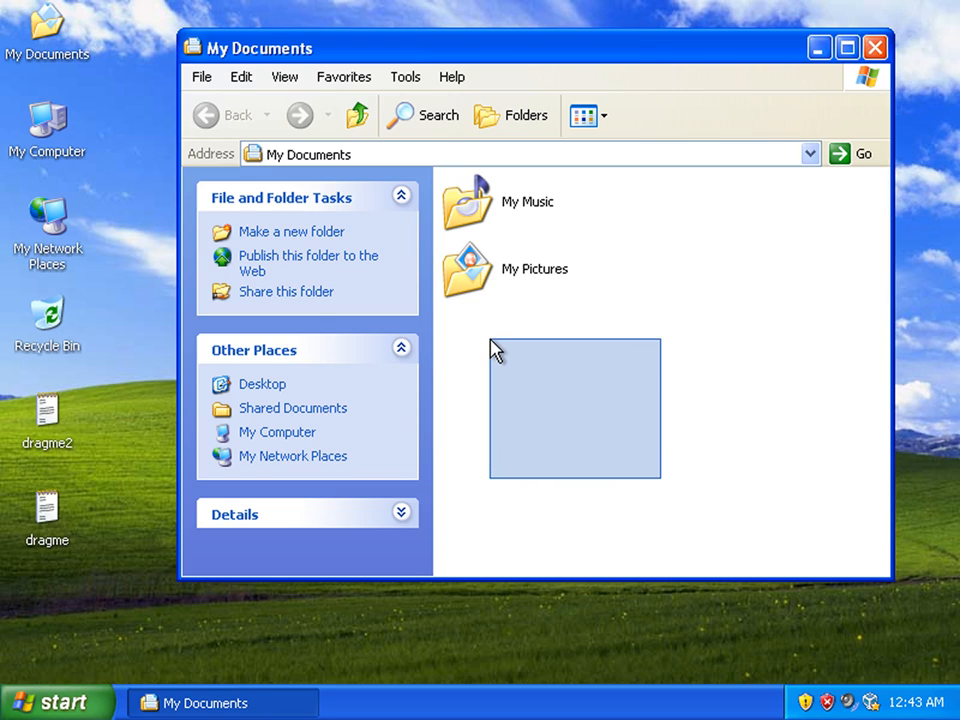
{"action": "left_click", "coordinate": [468, 270]}
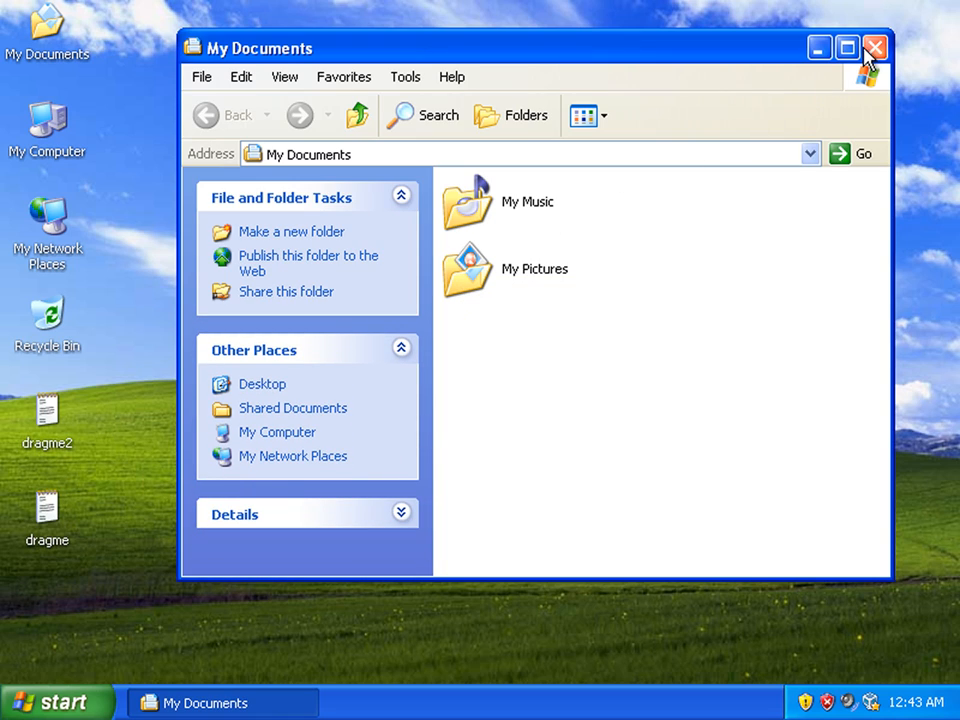
{"action": "left_click", "coordinate": [876, 48]}
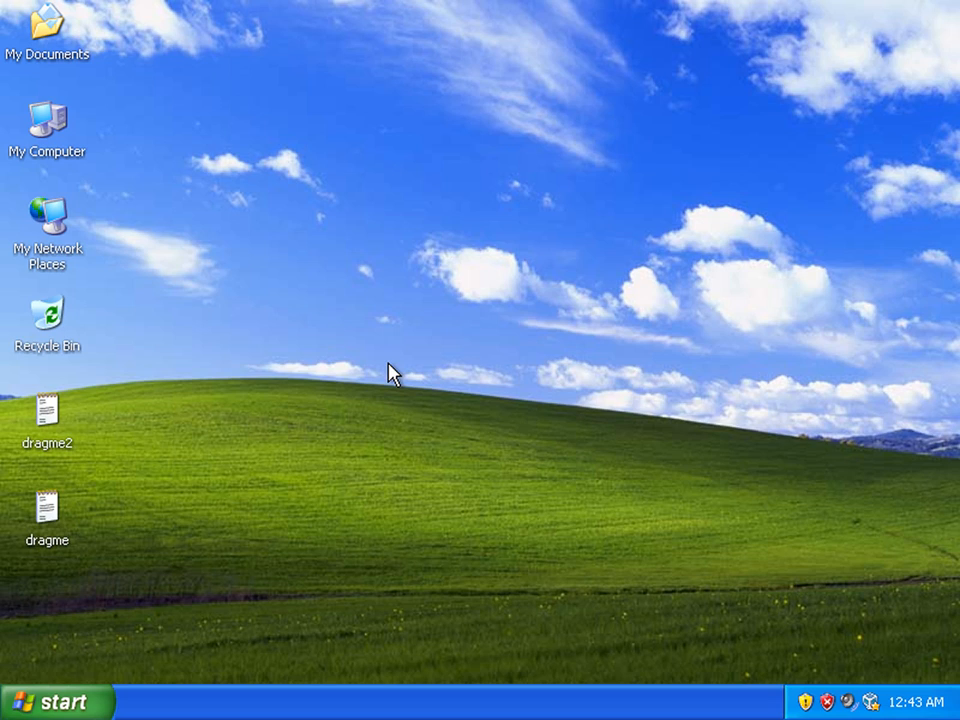
{"action": "mouse_move", "coordinate": [276, 480]}
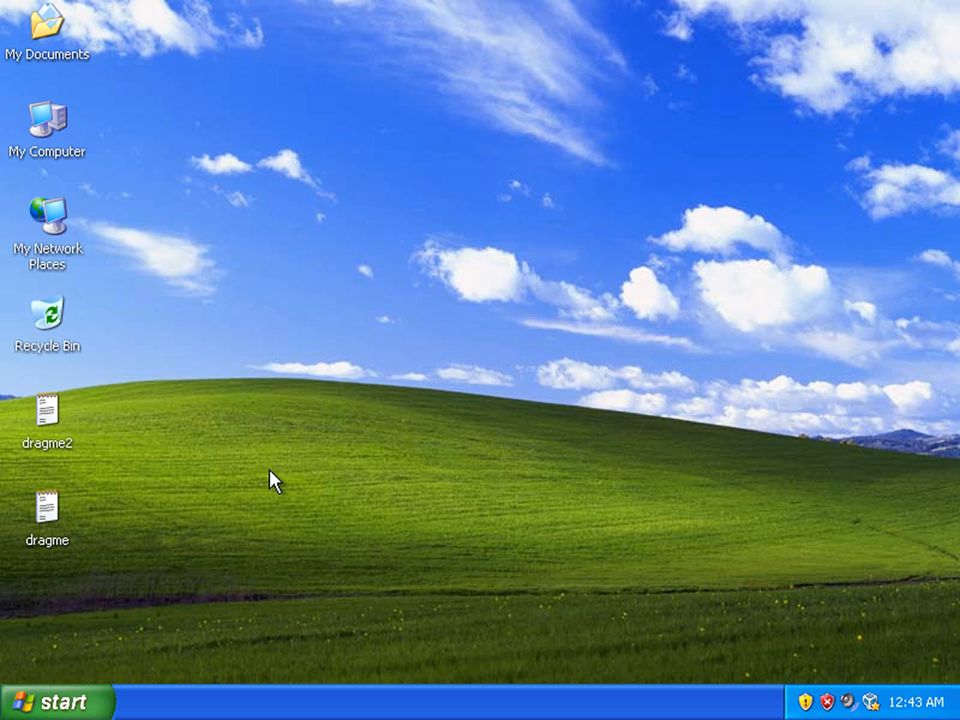
Step: Bring up the Start menu showing Notepad among the launchable programs
{"action": "left_click_drag", "start_coordinate": [276, 480], "coordinate": [262, 476]}
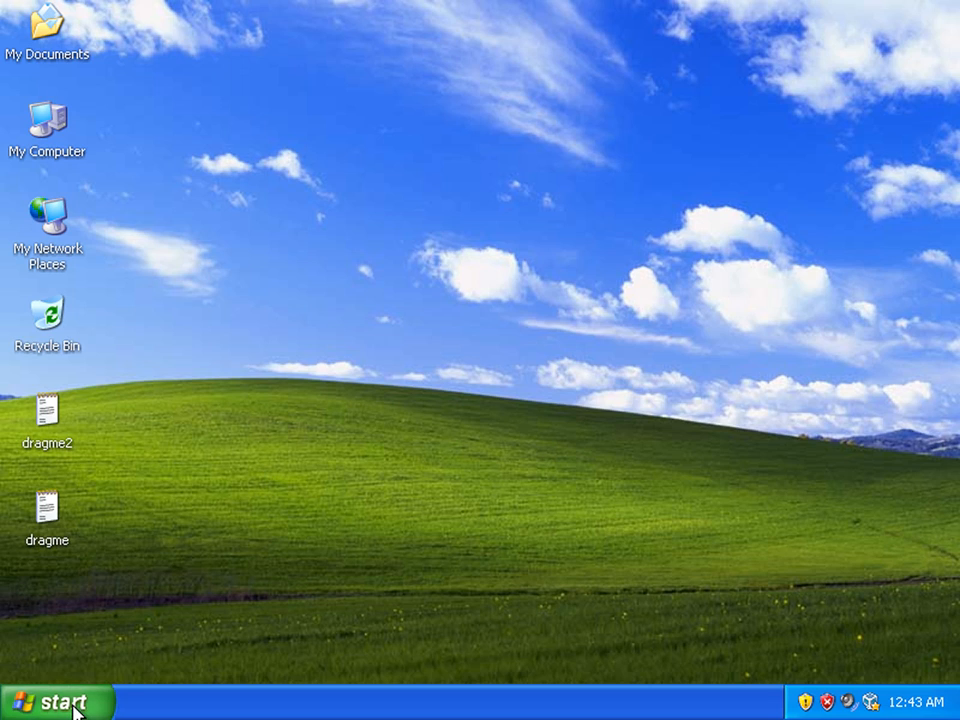
{"action": "left_click", "coordinate": [50, 700]}
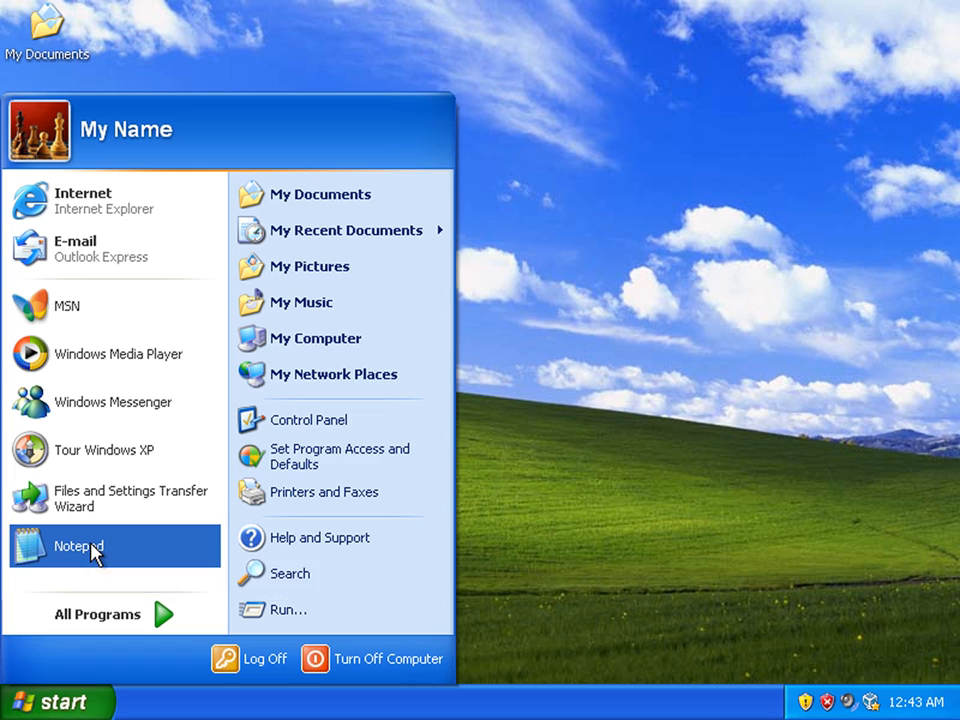
Step: Launch Notepad, drop dragme into it and add the line 'This is a test.' below the text
{"action": "left_click", "coordinate": [78, 548]}
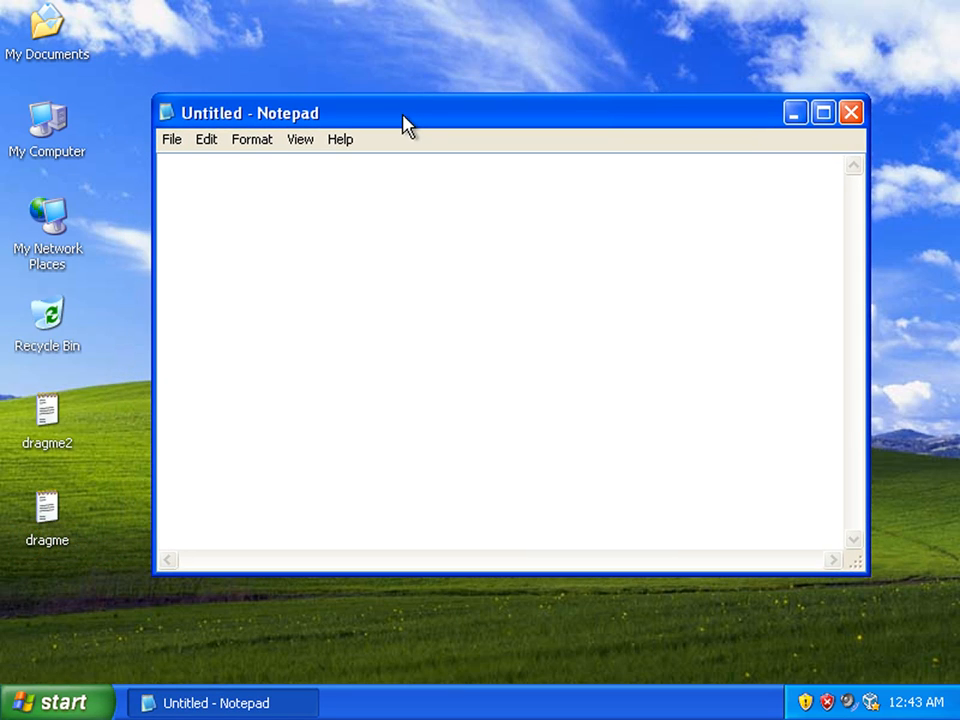
{"action": "mouse_move", "coordinate": [204, 124]}
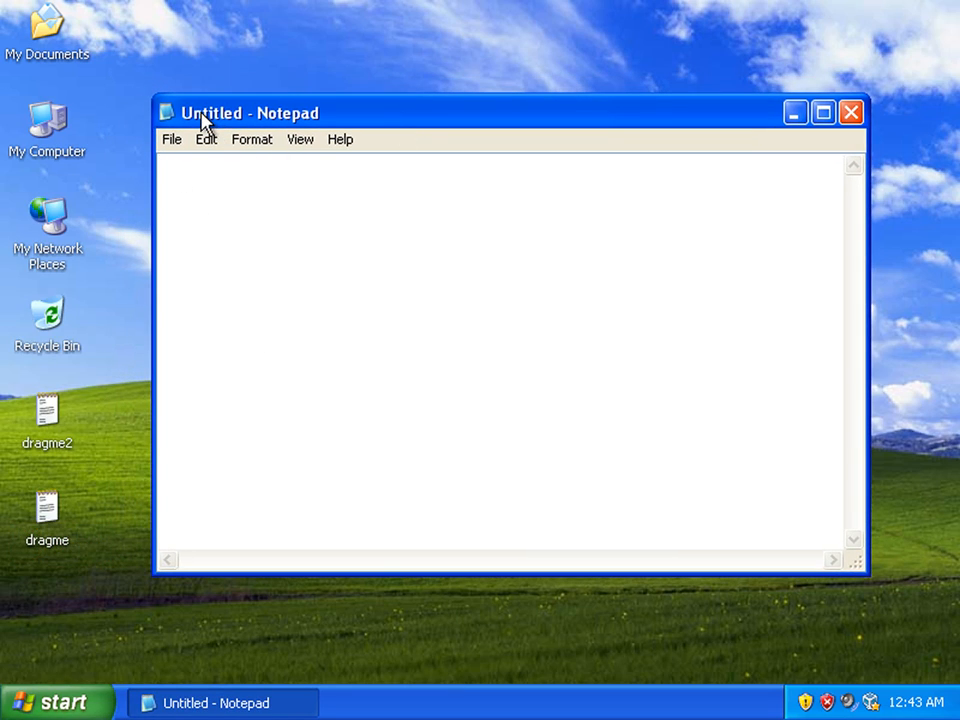
{"action": "mouse_move", "coordinate": [232, 120]}
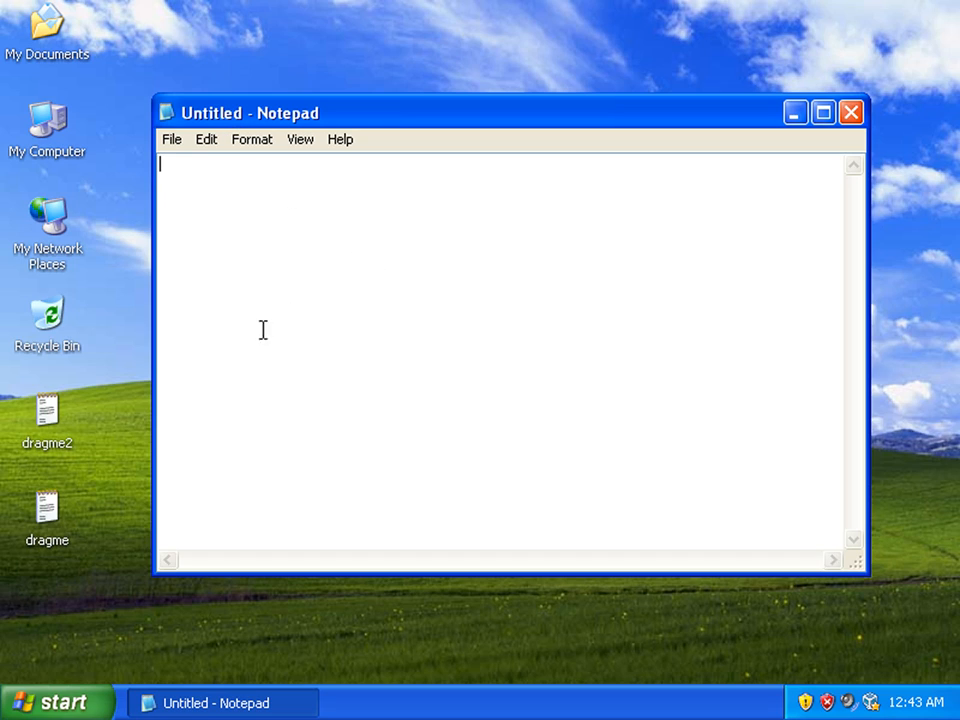
{"action": "mouse_move", "coordinate": [50, 516]}
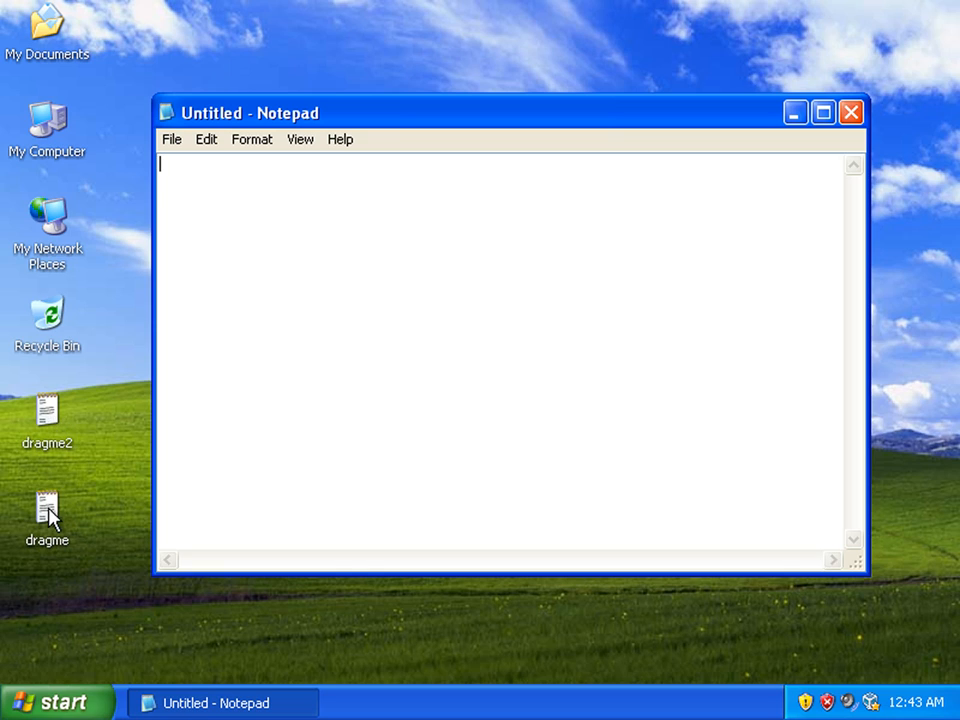
{"action": "left_click", "coordinate": [48, 510]}
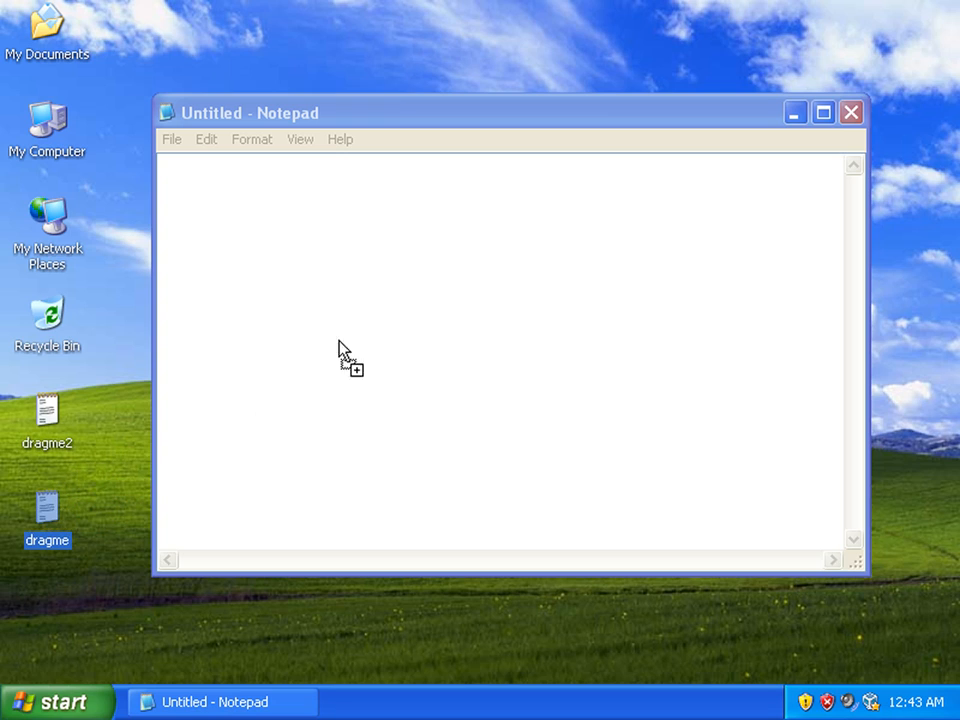
{"action": "mouse_move", "coordinate": [450, 260]}
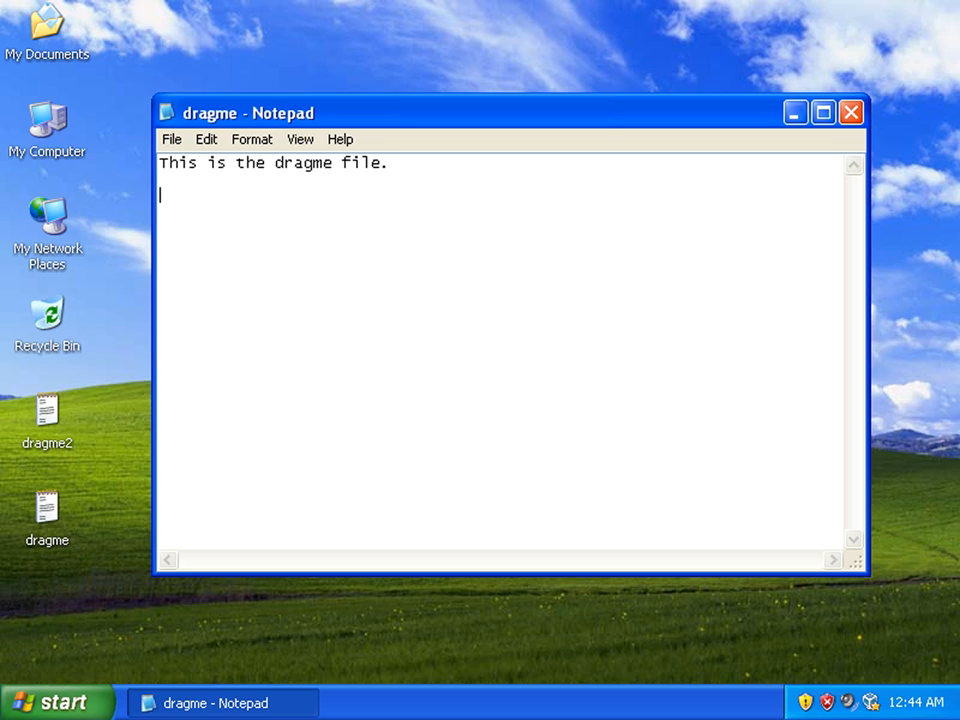
{"action": "type", "text": "This is a test."}
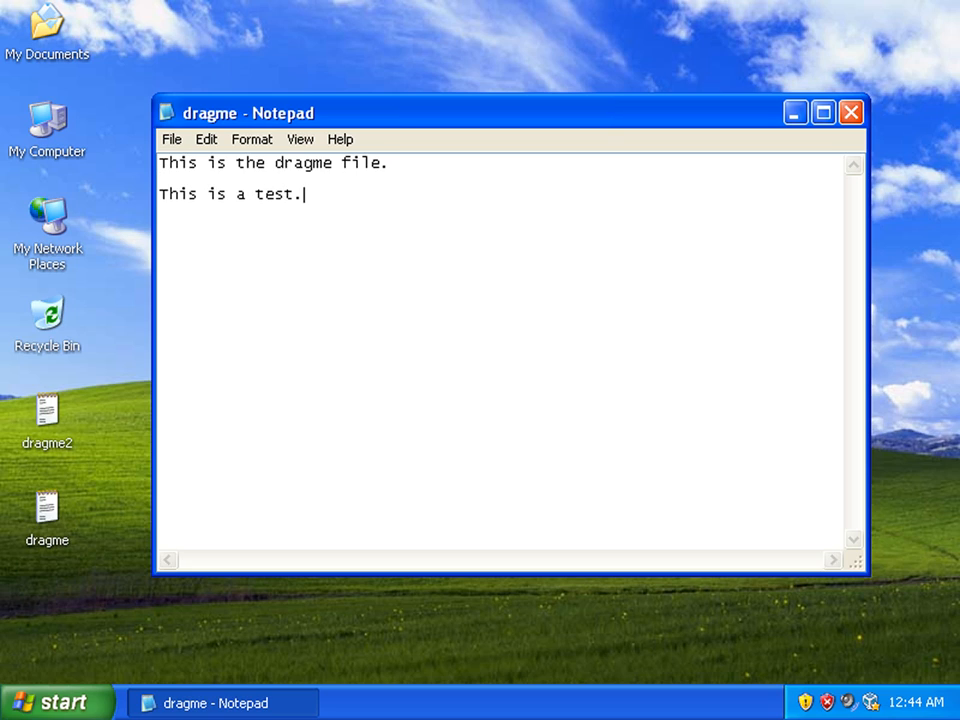
Step: Close the dragme document and start a fresh Notepad window for dragme2
{"action": "left_click", "coordinate": [172, 140]}
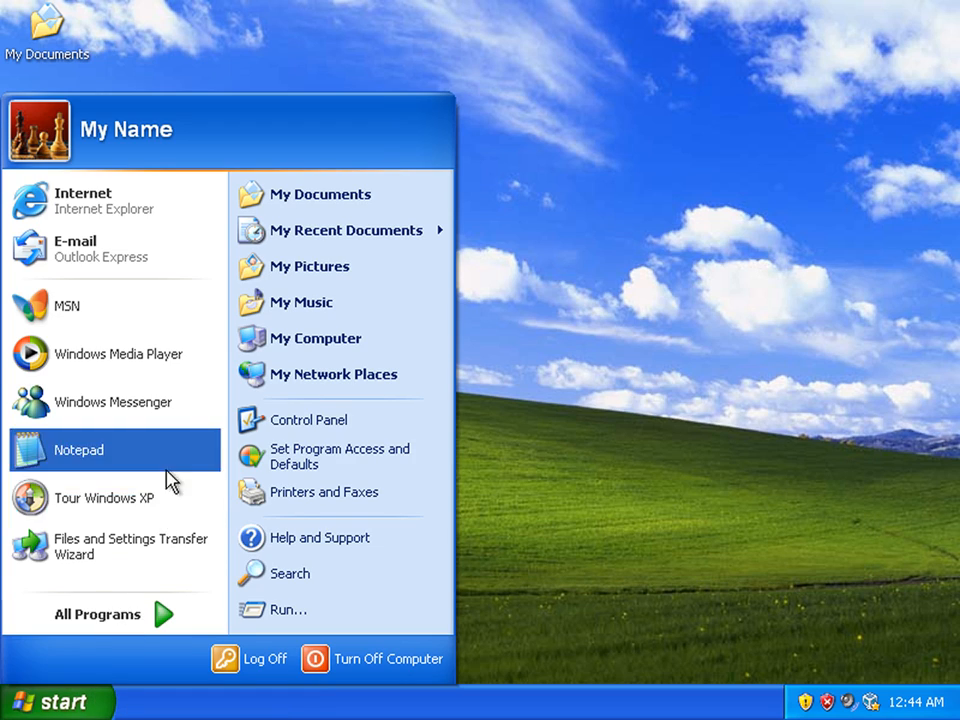
{"action": "left_click", "coordinate": [78, 450]}
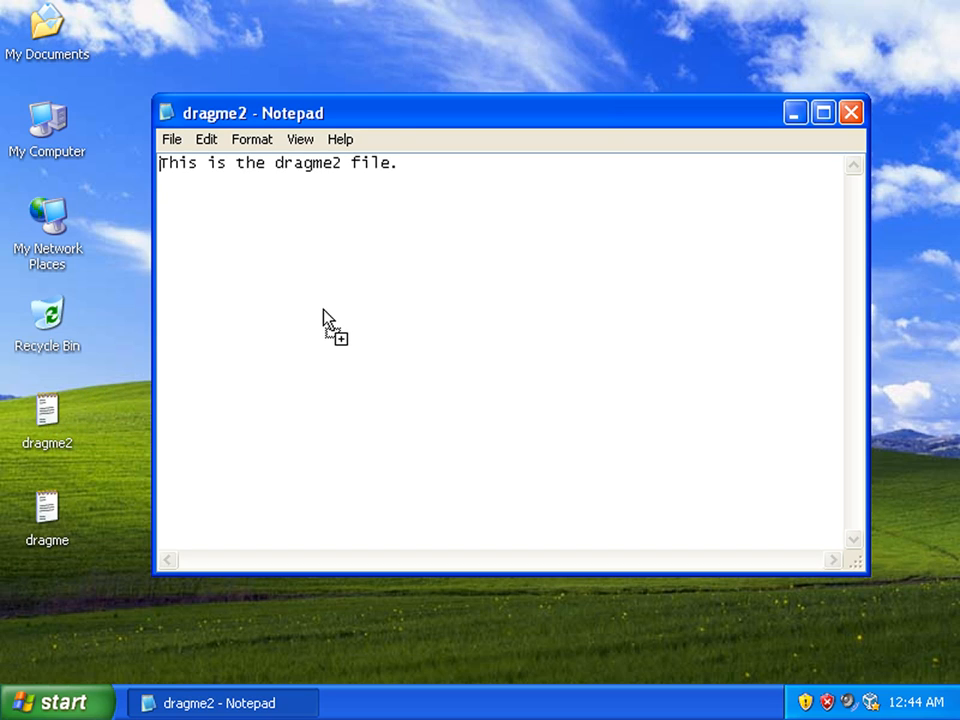
{"action": "mouse_move", "coordinate": [316, 308]}
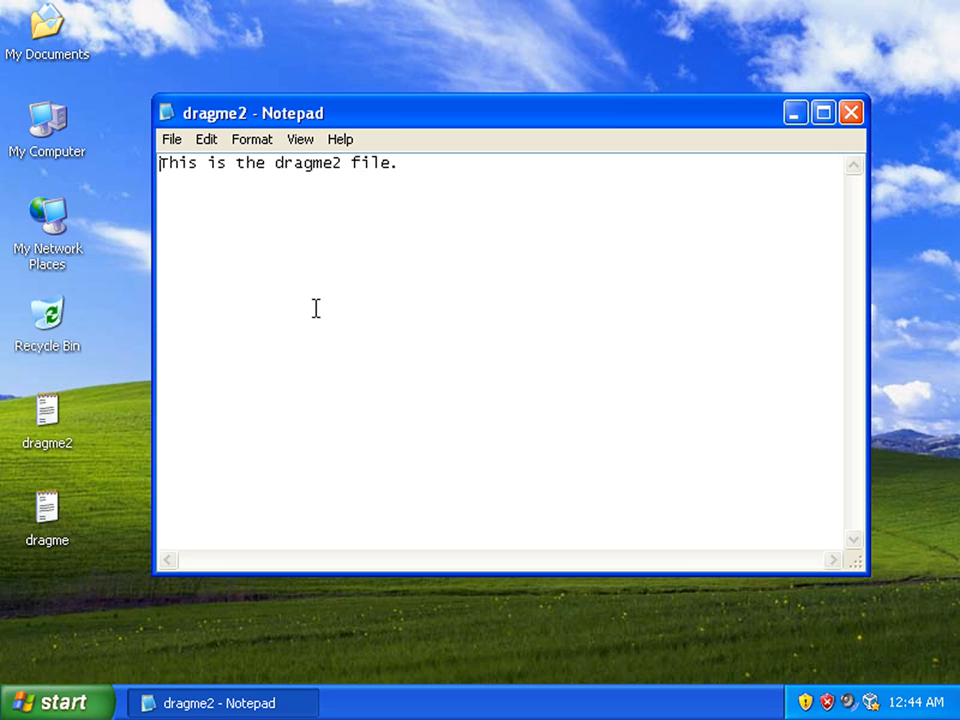
Step: Close dragme2, bin both dragme files and confirm emptying the Recycle Bin
{"action": "left_click", "coordinate": [848, 112]}
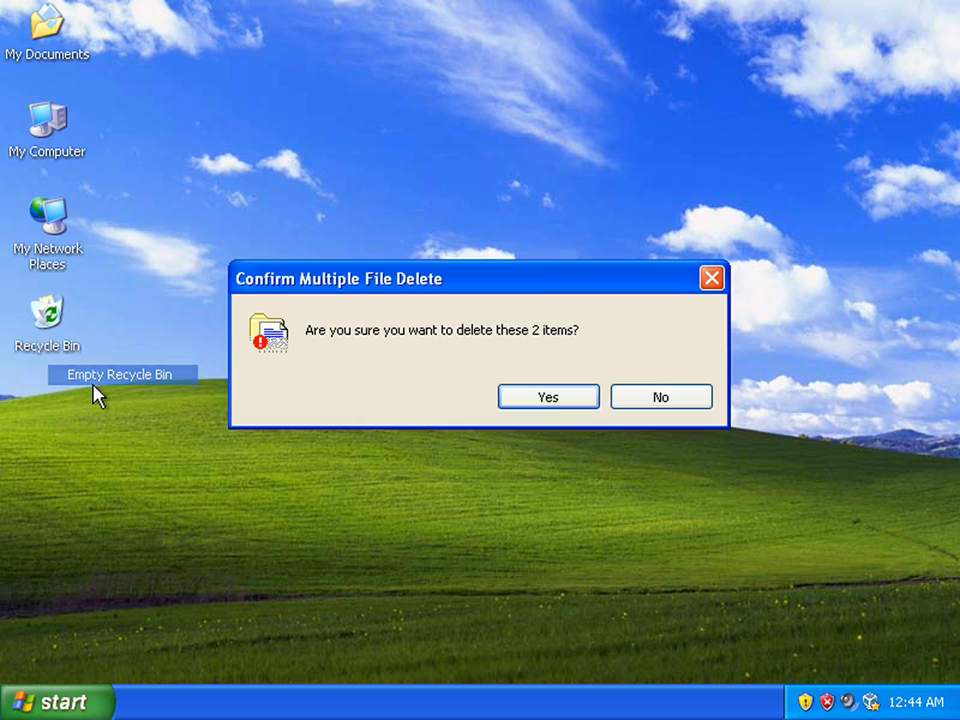
{"action": "left_click", "coordinate": [548, 396]}
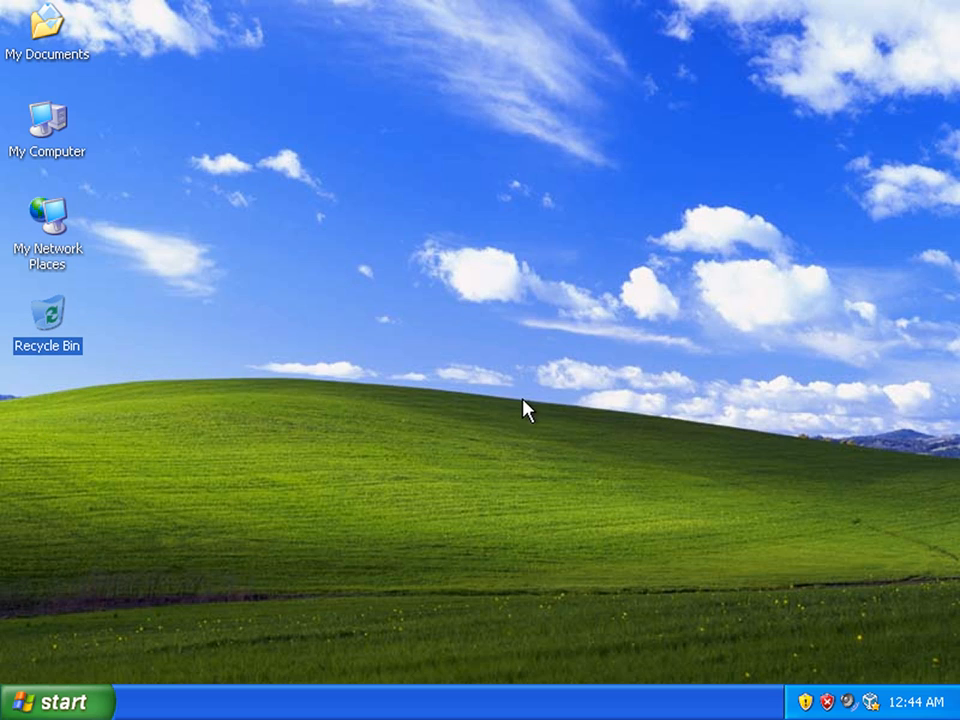
{"action": "mouse_move", "coordinate": [494, 418]}
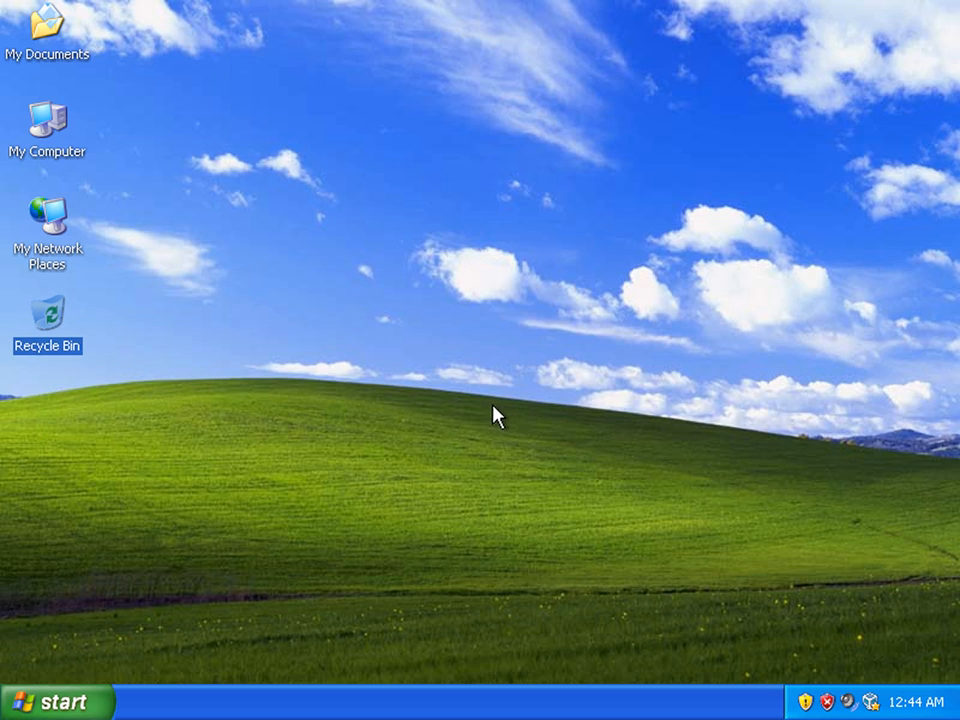
{"action": "mouse_move", "coordinate": [482, 418]}
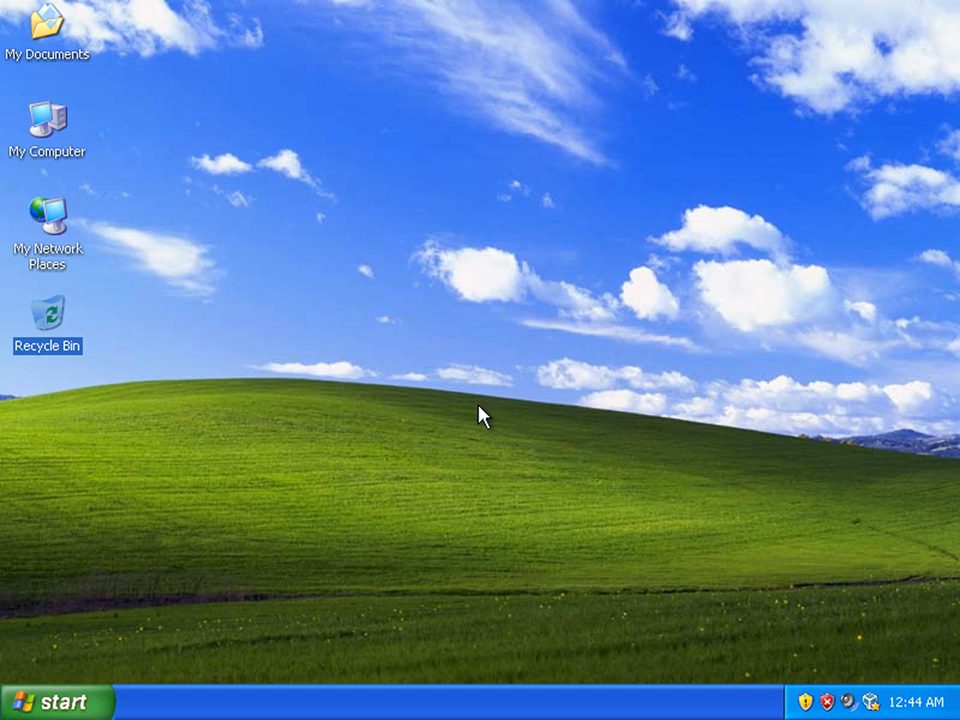
{"action": "mouse_move", "coordinate": [480, 572]}
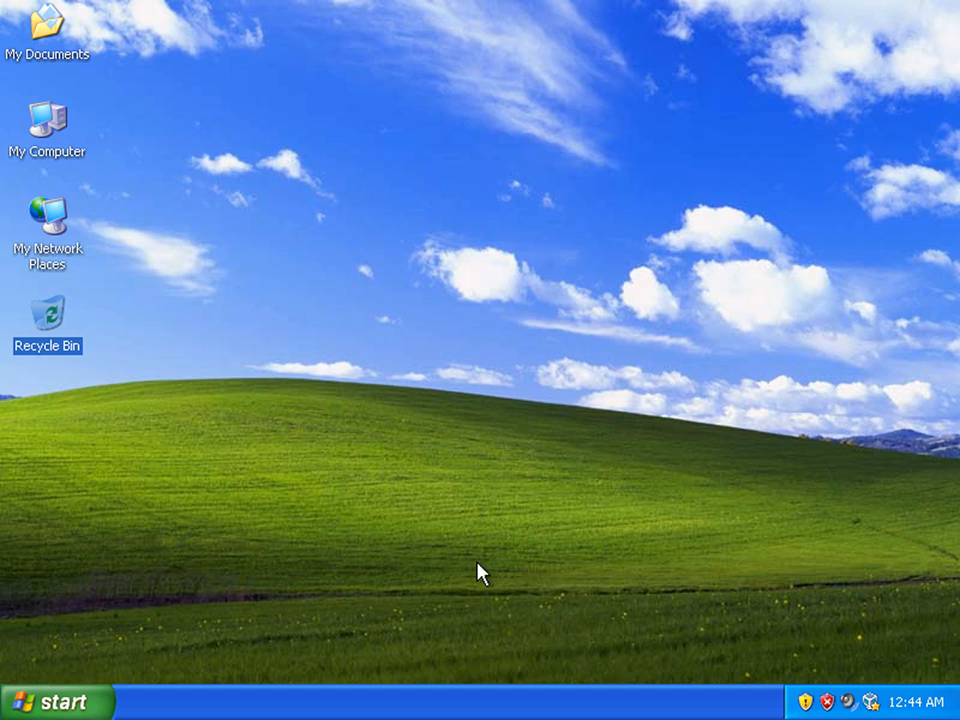
{"action": "mouse_move", "coordinate": [258, 504]}
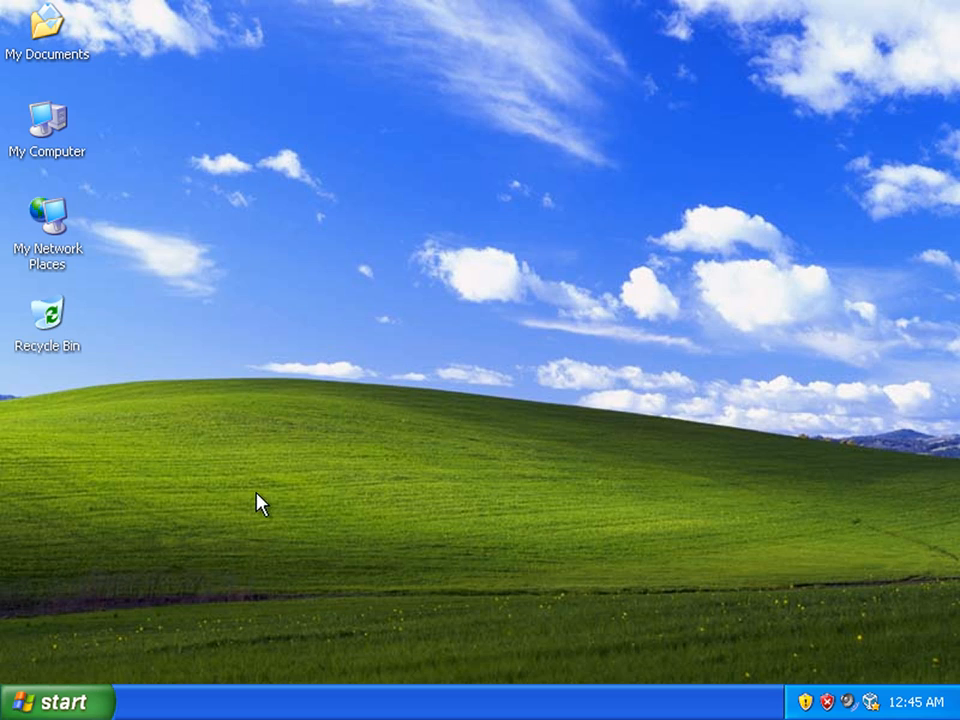
{"action": "mouse_move", "coordinate": [456, 372]}
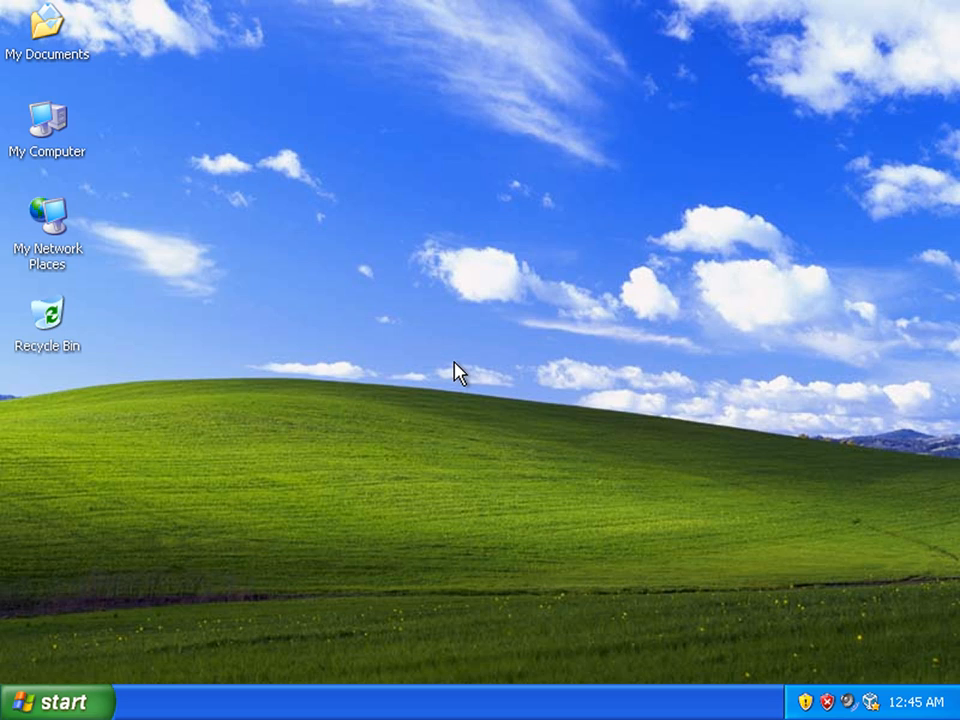
{"action": "mouse_move", "coordinate": [952, 220]}
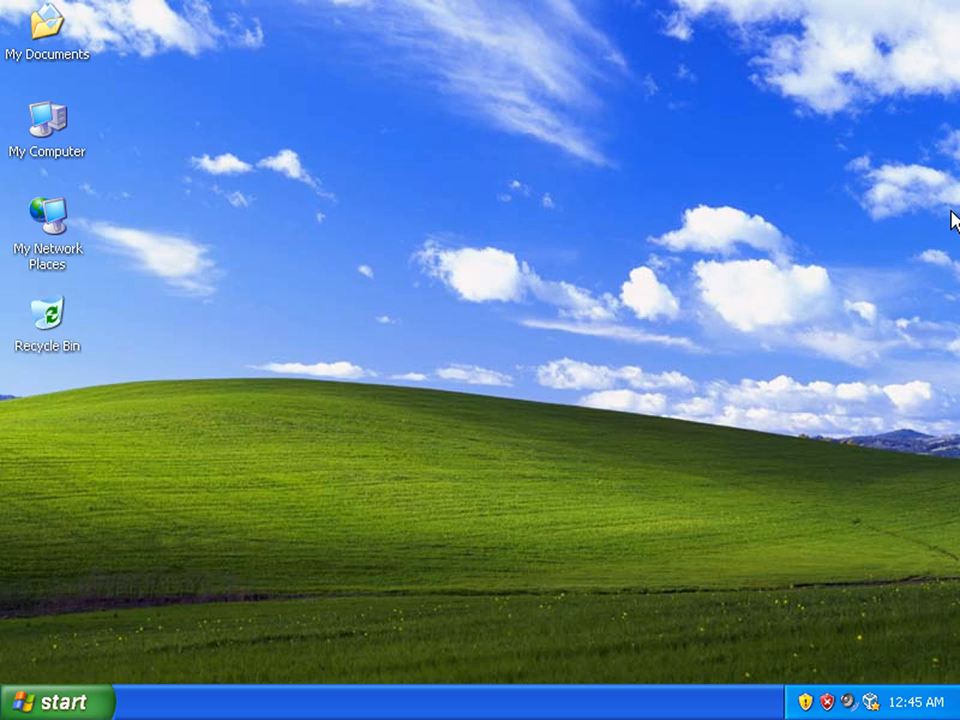